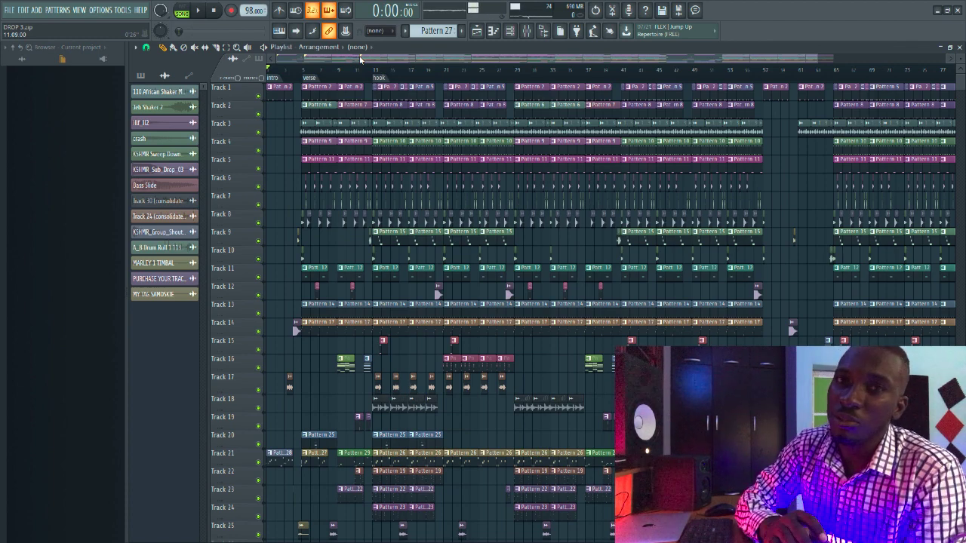
# Step: Switch from Pattern 9 to Pattern 10 and play it to hear the conga and clave rhythms
pyautogui.click(198, 11)
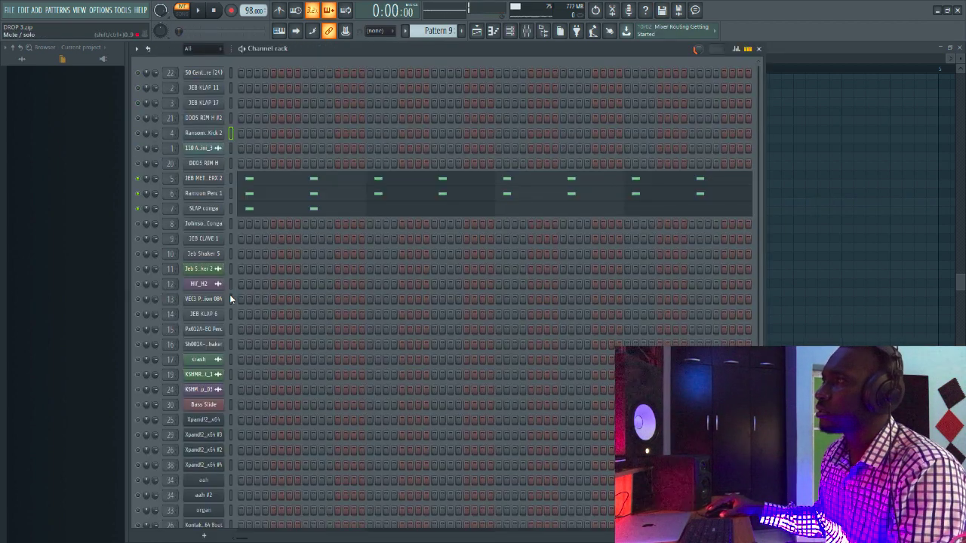
pyautogui.click(198, 10)
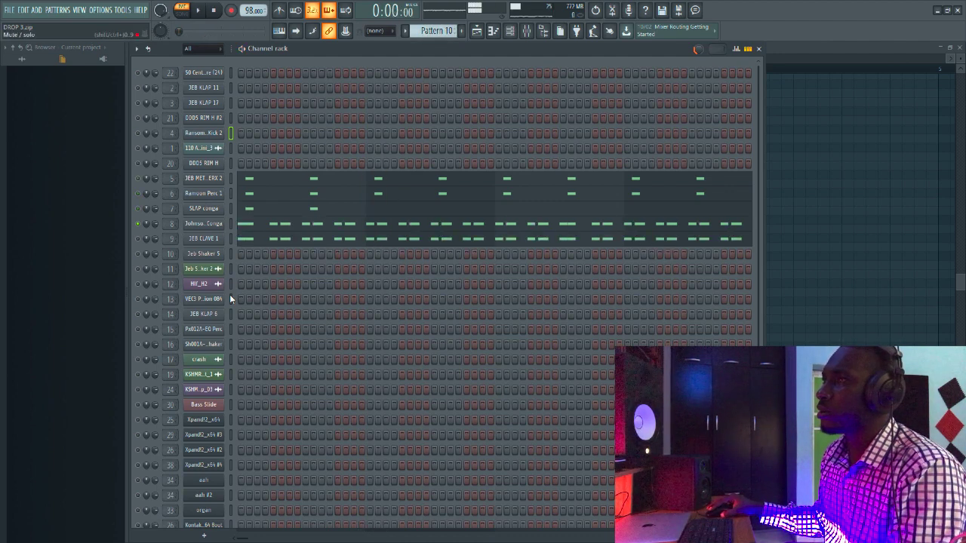
pyautogui.click(197, 10)
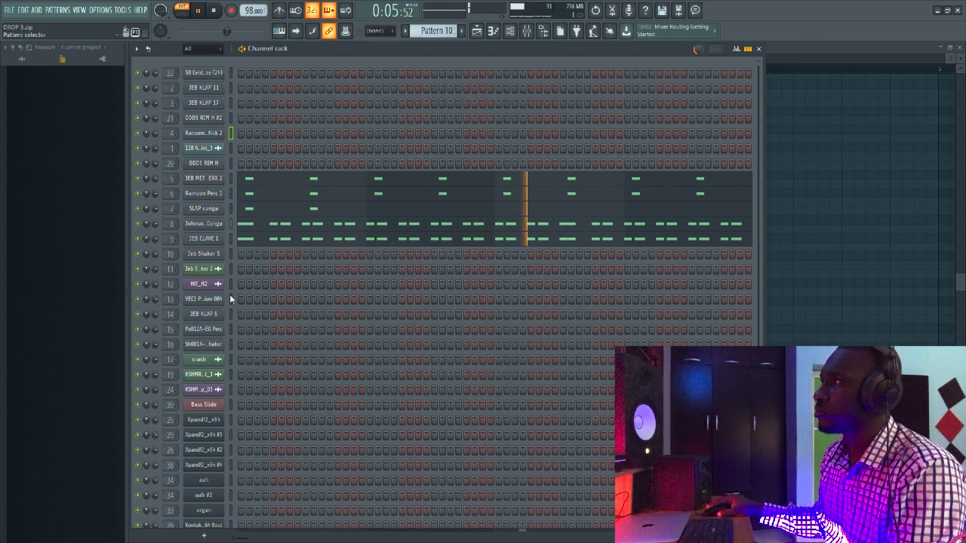
pyautogui.click(453, 31)
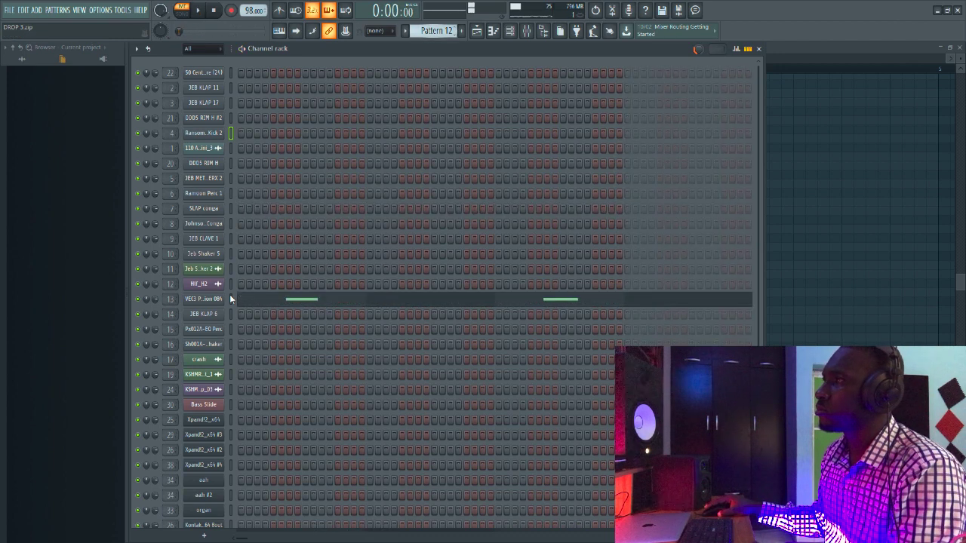
# Step: Audition Patterns 12 through 20 one by one, playing each
pyautogui.click(198, 10)
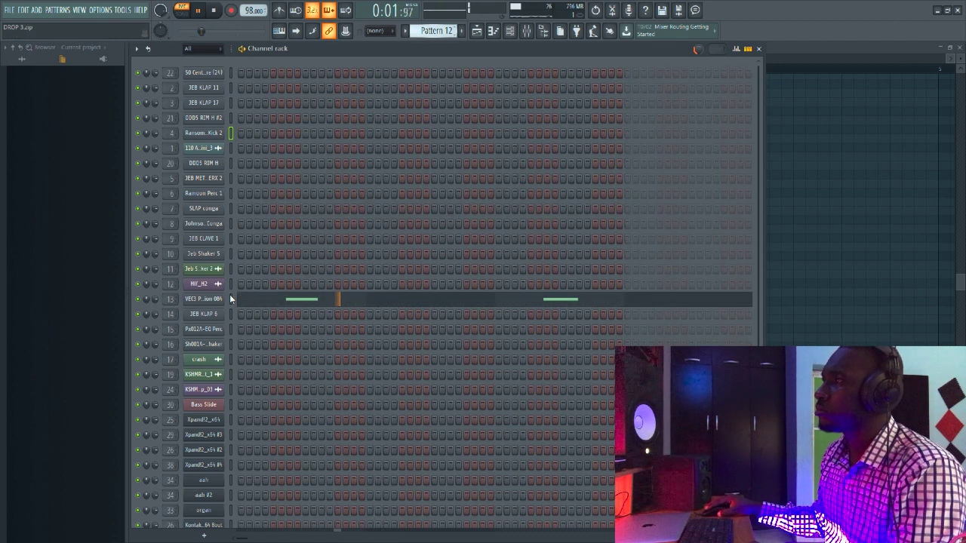
pyautogui.click(456, 31)
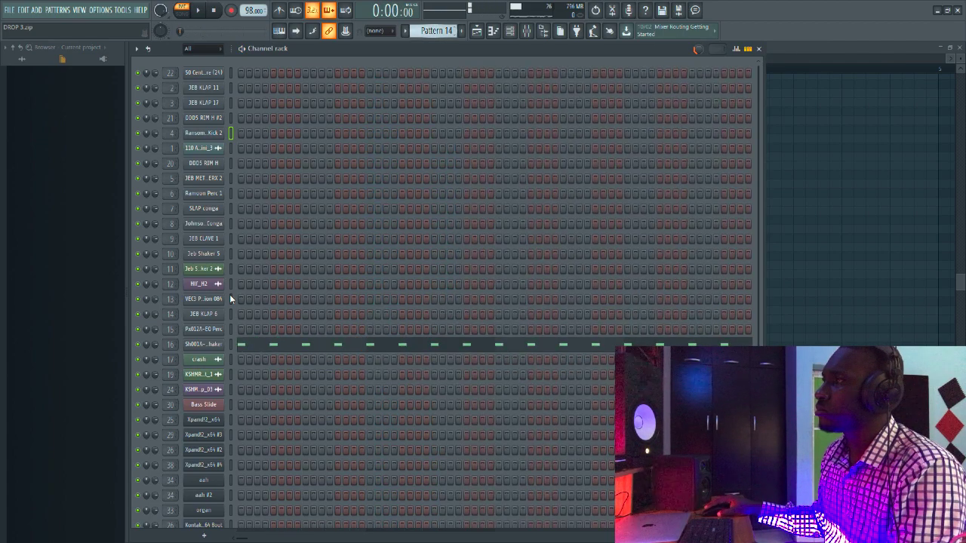
pyautogui.click(199, 11)
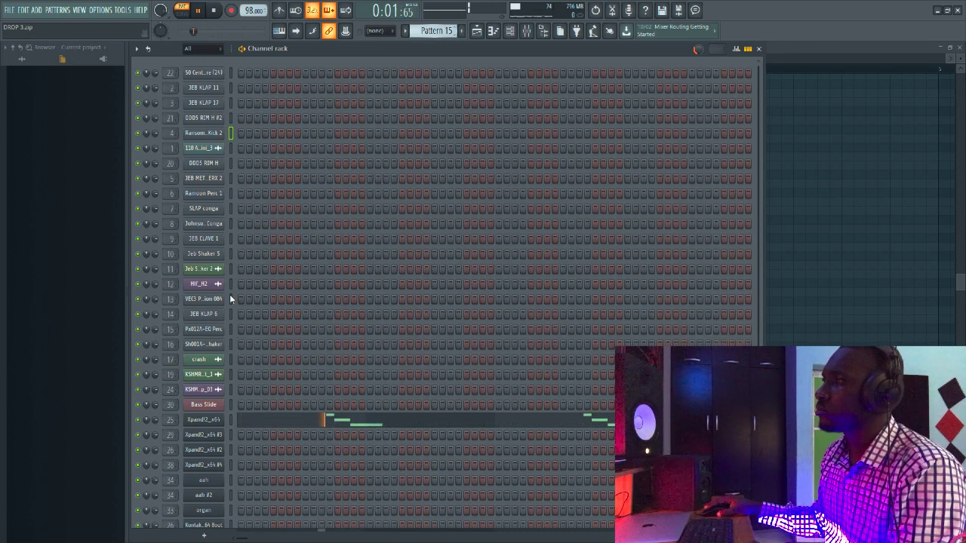
pyautogui.click(461, 31)
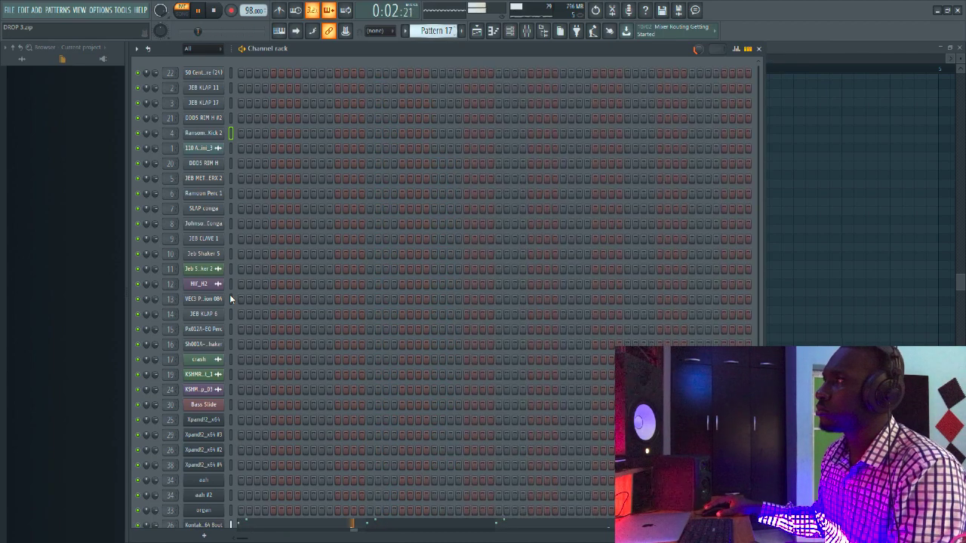
pyautogui.scroll(-3)
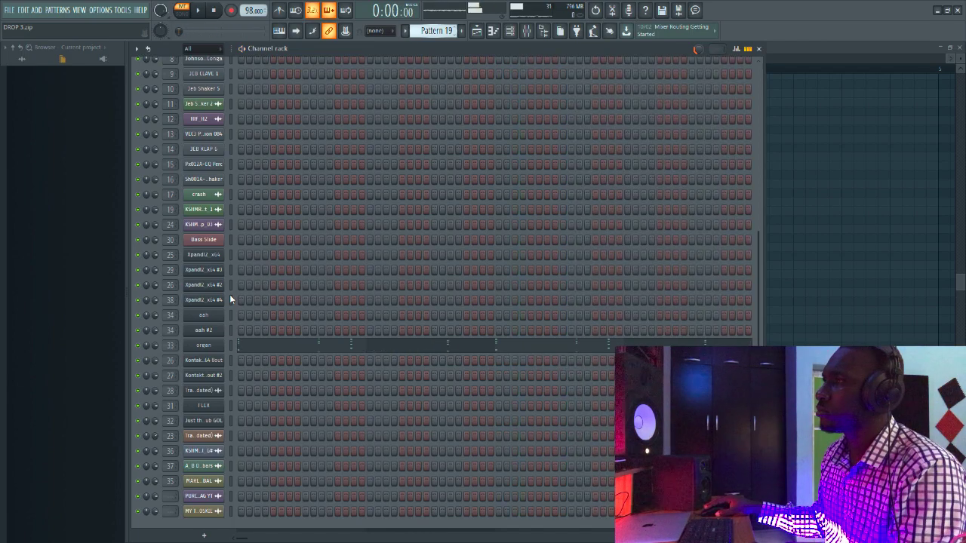
# Step: Return to the DROP 3 Playlist arrangement and play it from the verse
pyautogui.click(197, 10)
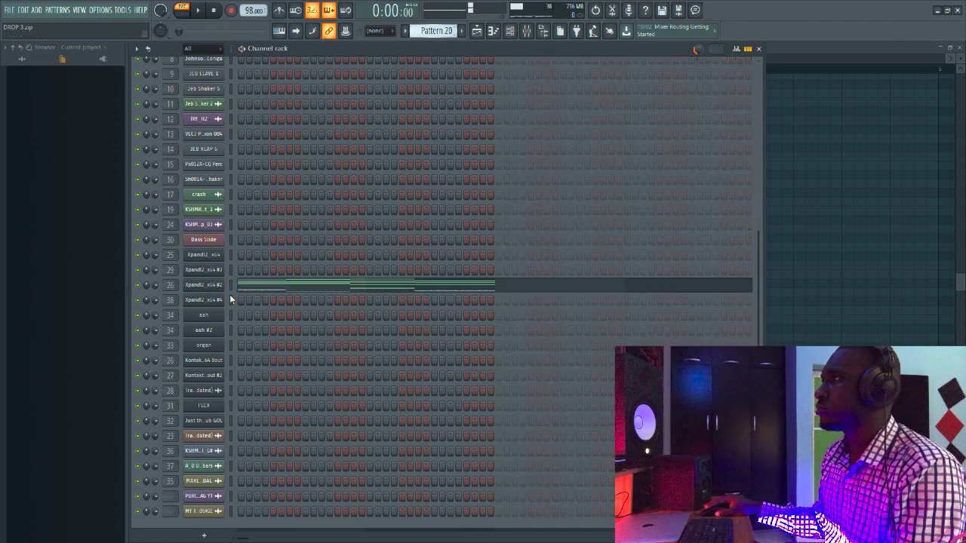
pyautogui.click(198, 10)
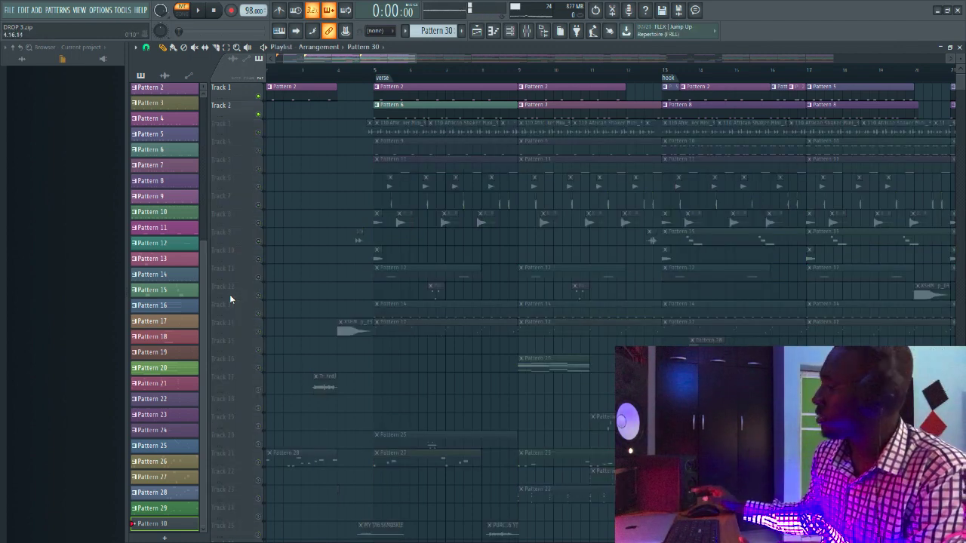
pyautogui.click(197, 10)
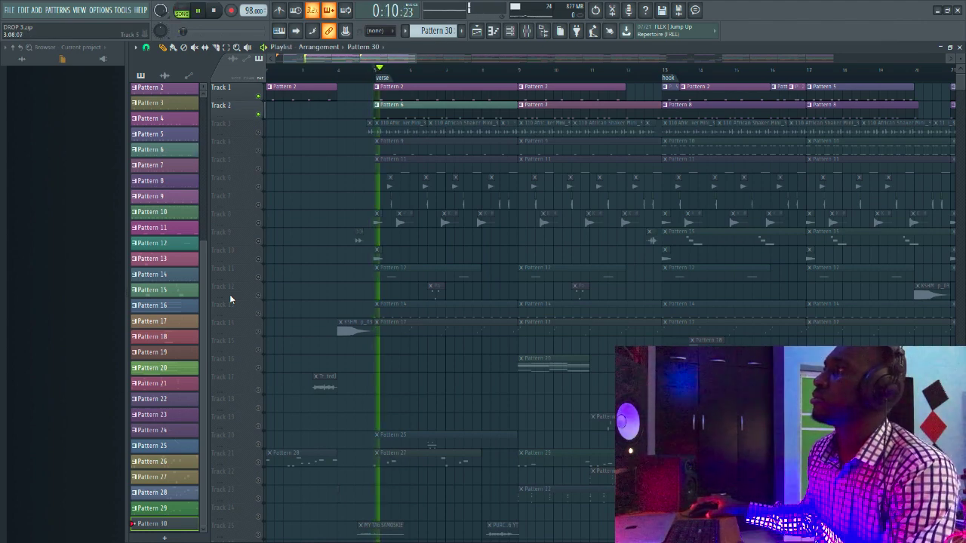